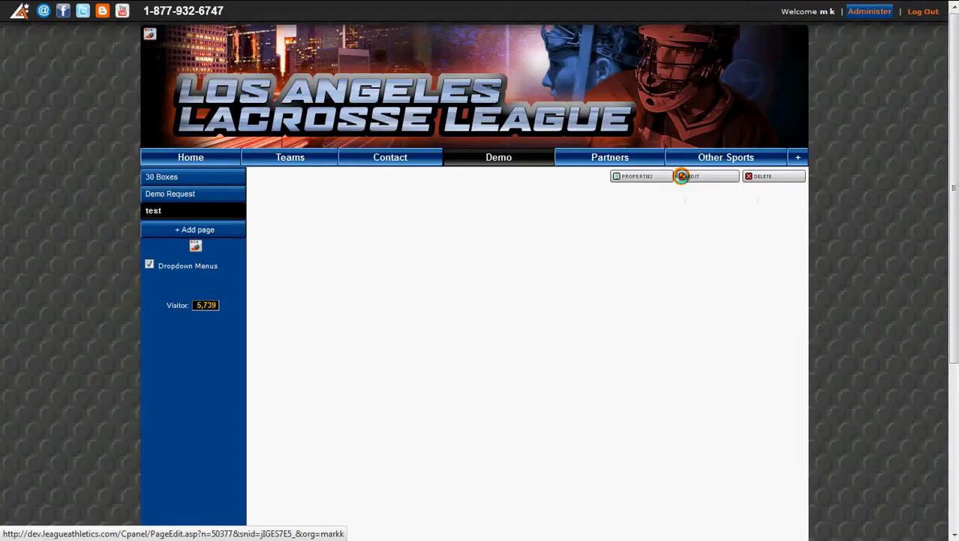
Begin editing the Demo>test page content via the page toolbar's Edit command.
click(691, 176)
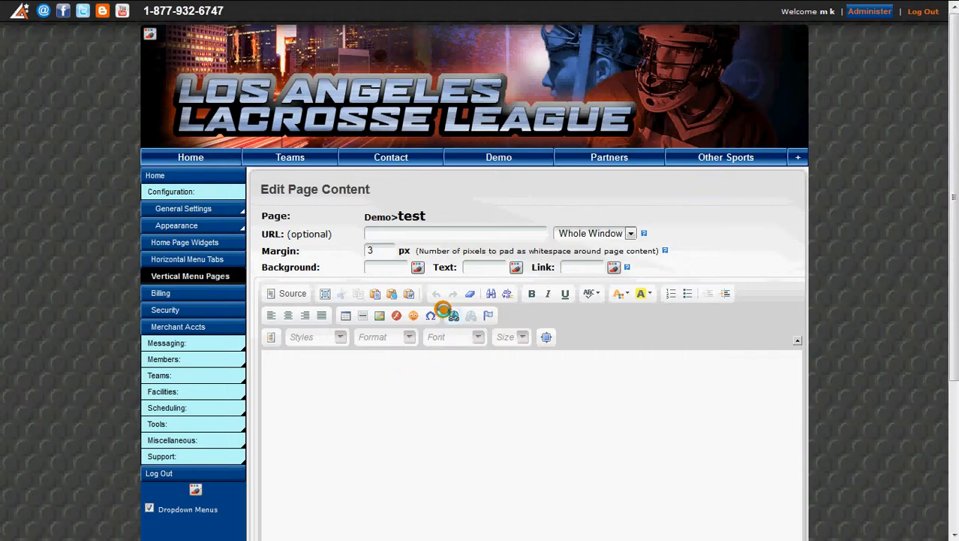
Start a new link in the page content and browse the server's files for its target.
click(470, 293)
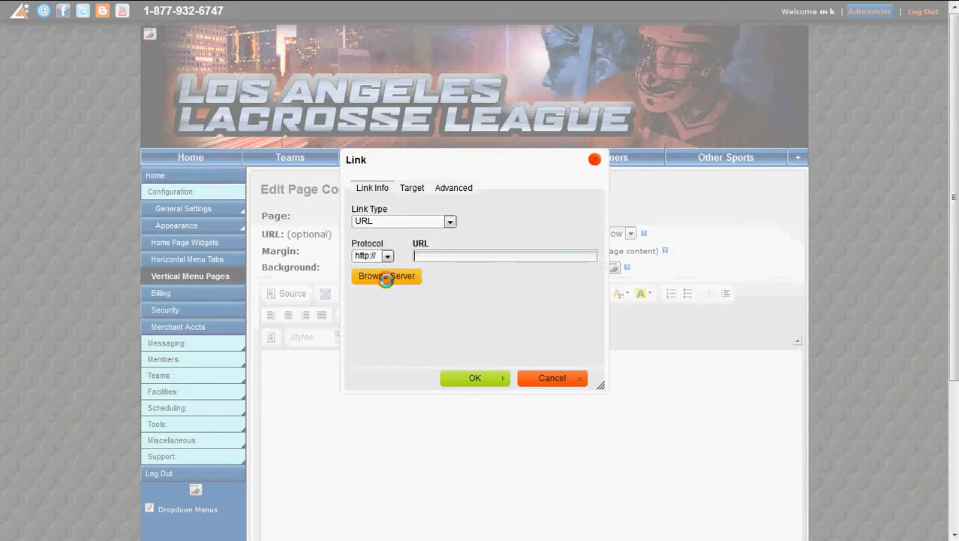
click(386, 276)
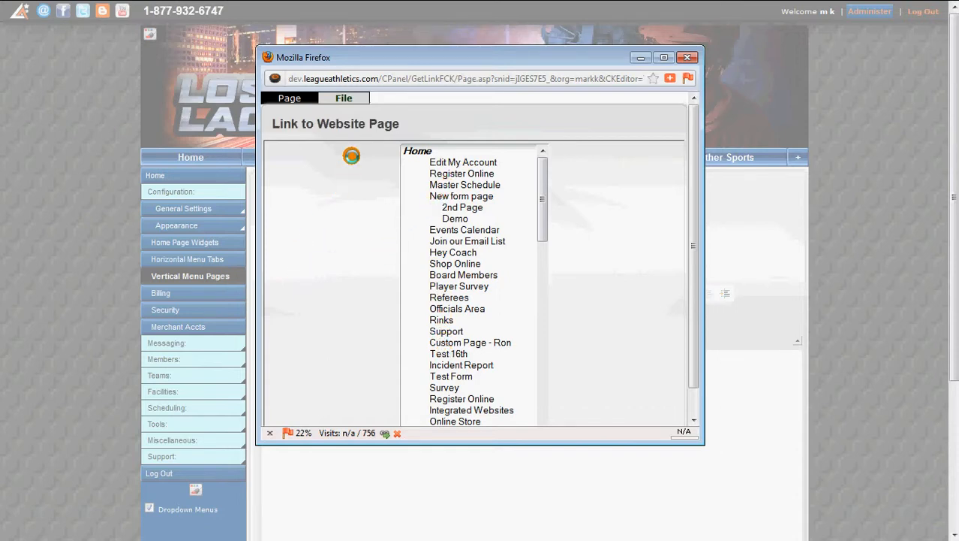
mouse_move(339, 123)
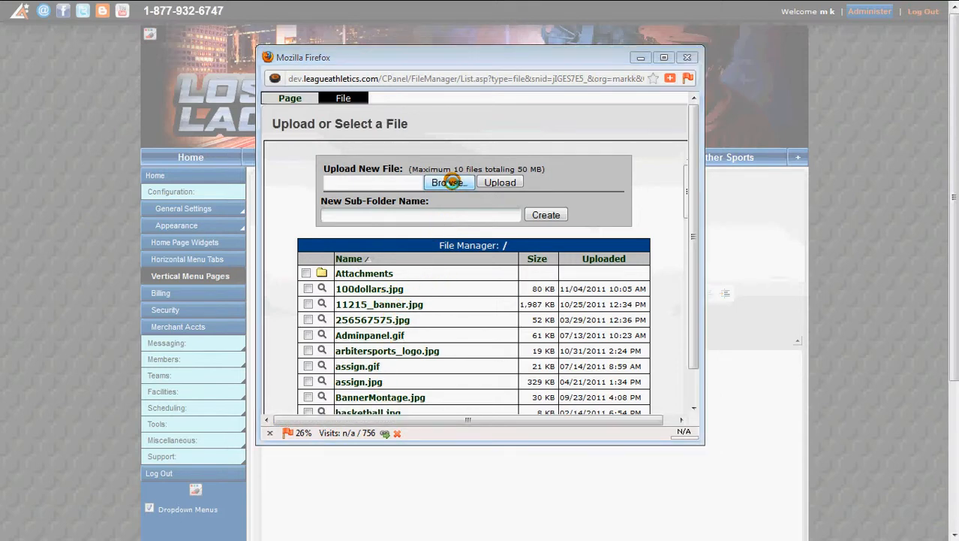
Choose COMPLETE_TOURNAMENT_PACKET from the Documents library as the file to upload.
click(447, 182)
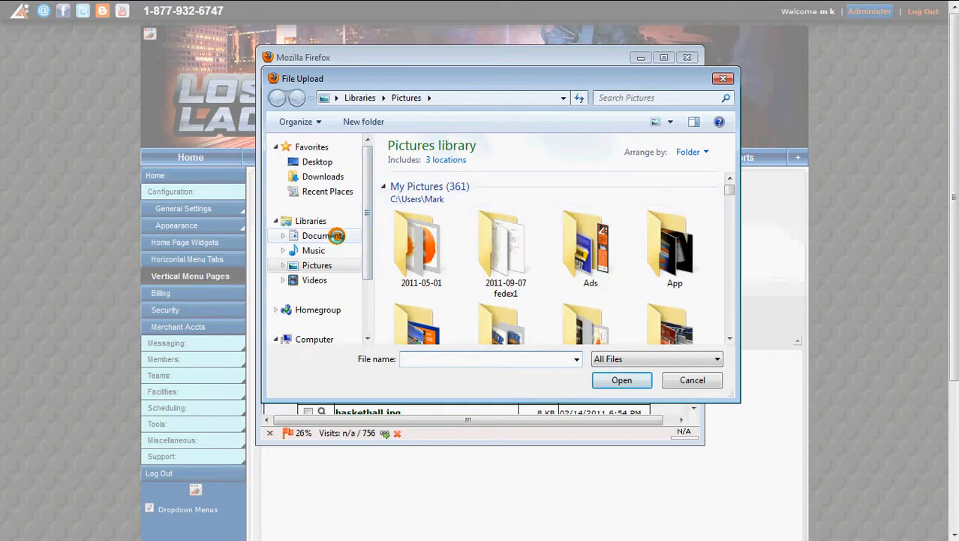
click(324, 234)
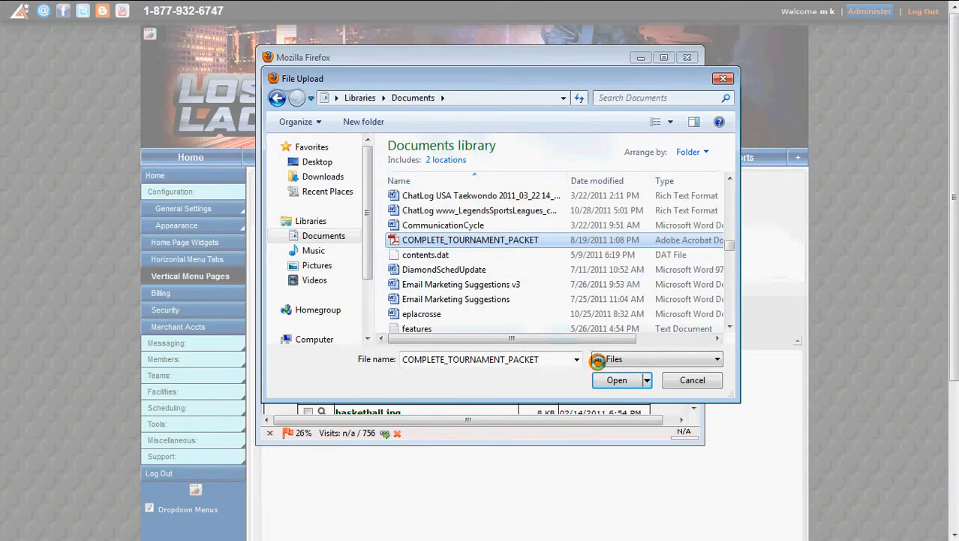
click(654, 359)
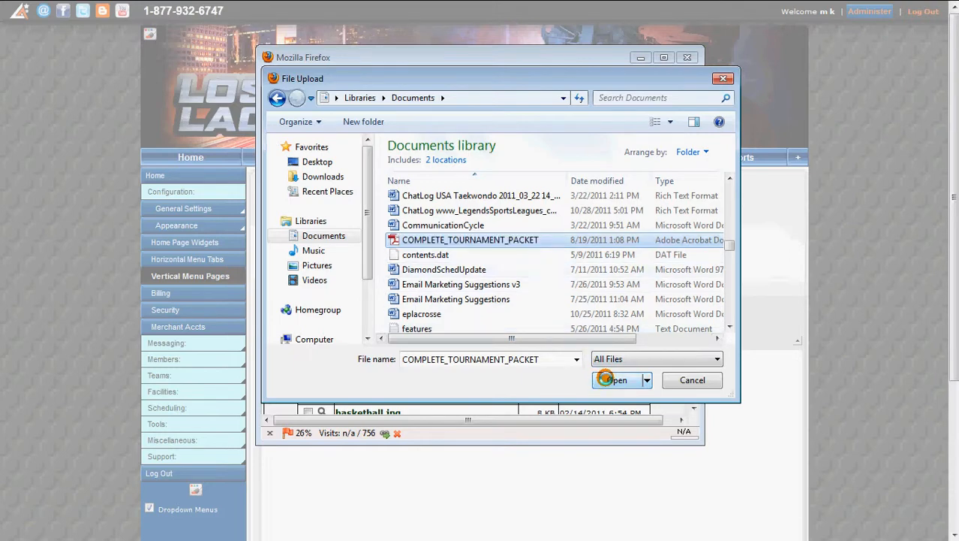
click(617, 380)
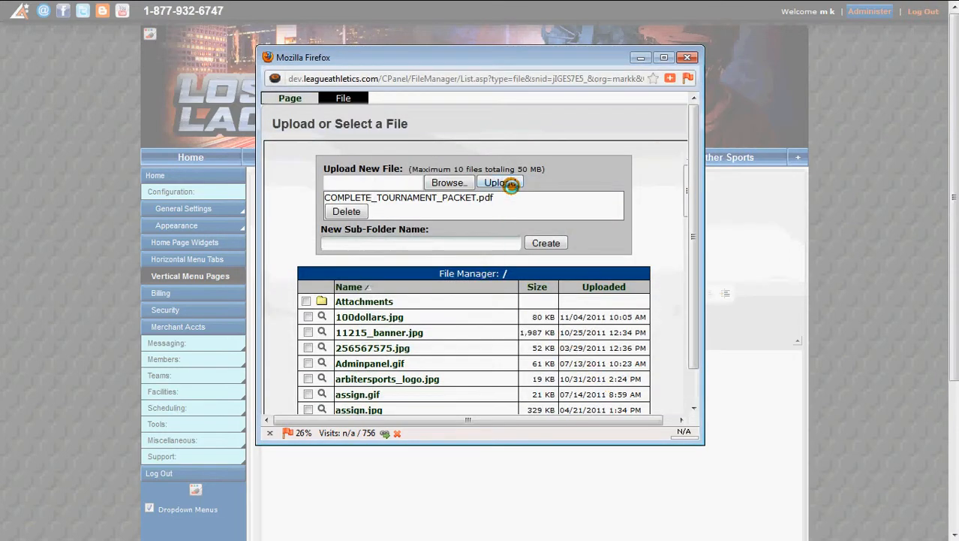
Upload the PDF and insert a link to COMPLETE_TOURNAMENT_PACKET.pdf into the page content.
click(499, 184)
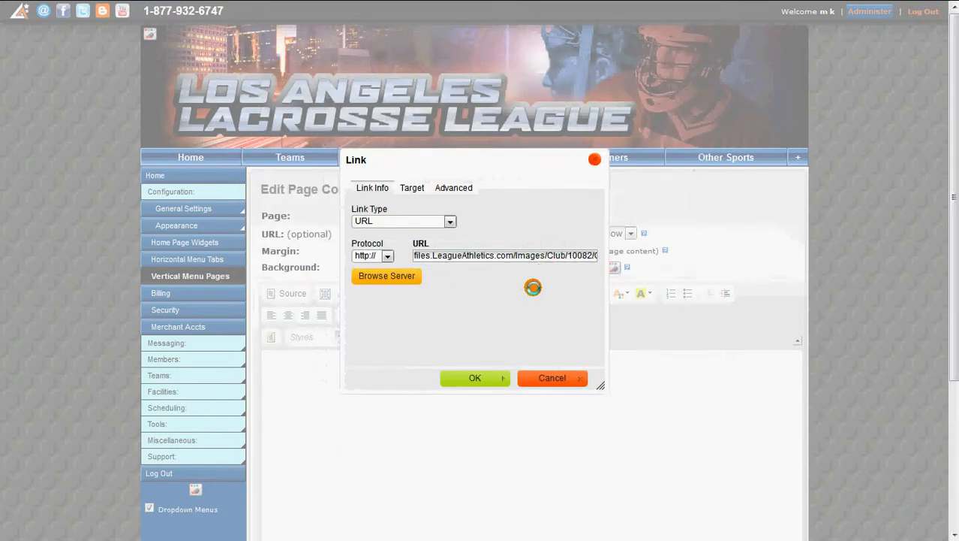
click(474, 378)
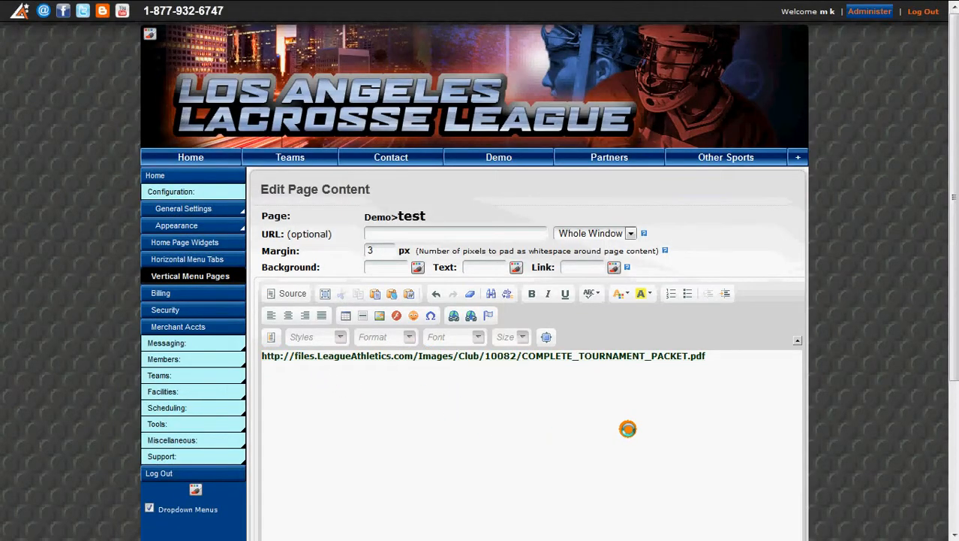
Submit the test page so the tournament packet link is saved and published.
scroll(down, 3)
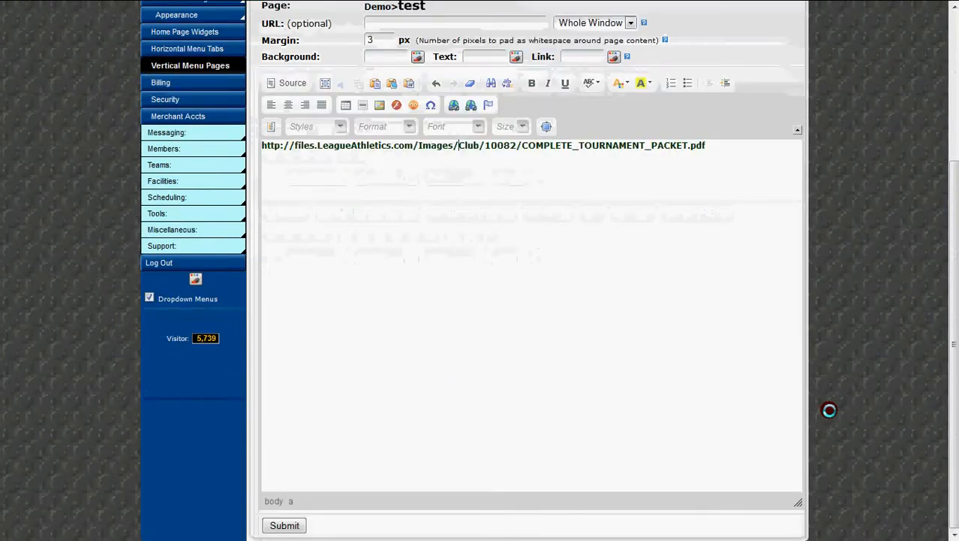
click(284, 525)
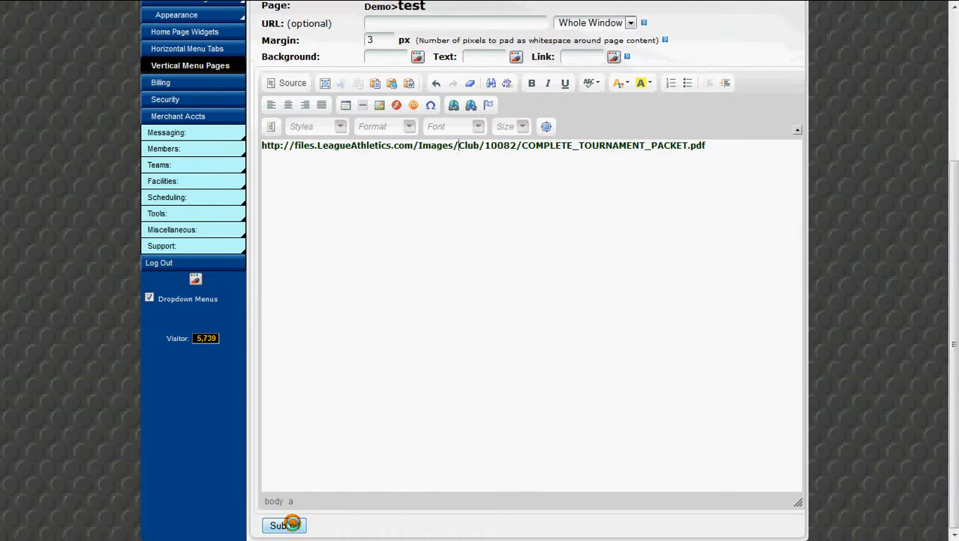
click(283, 525)
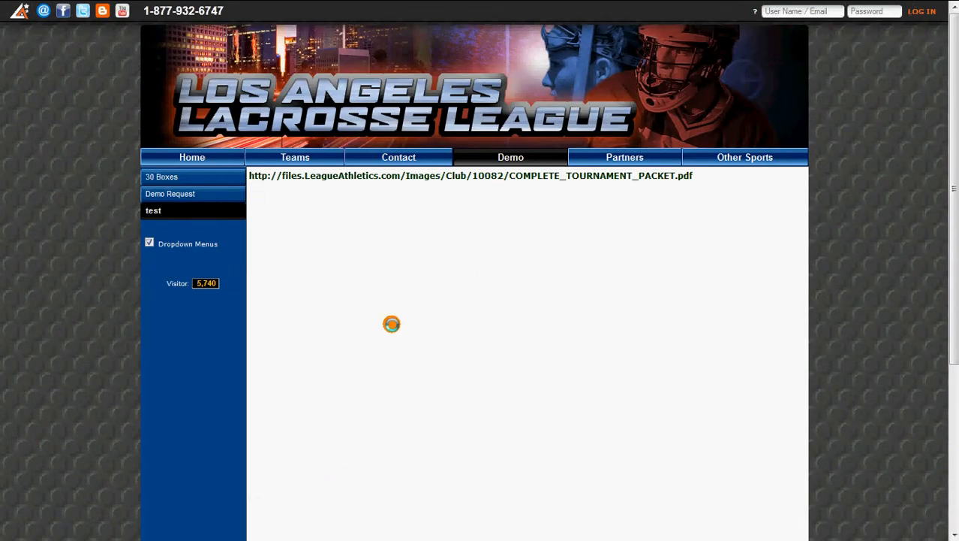